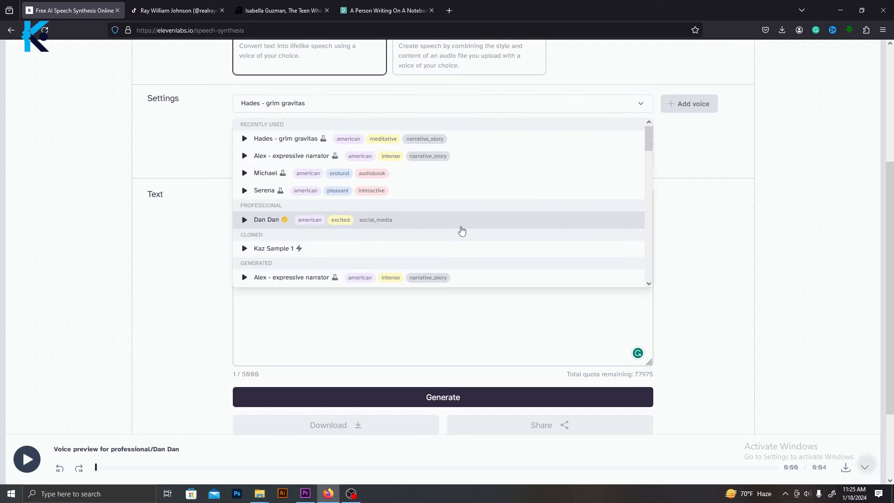
Generate the Isabella script narration with the Dan Dan voice
click(265, 221)
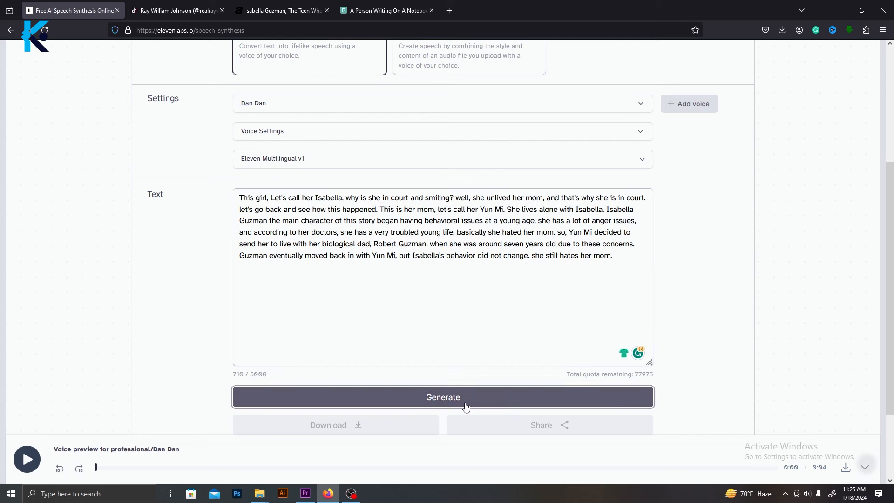
click(443, 397)
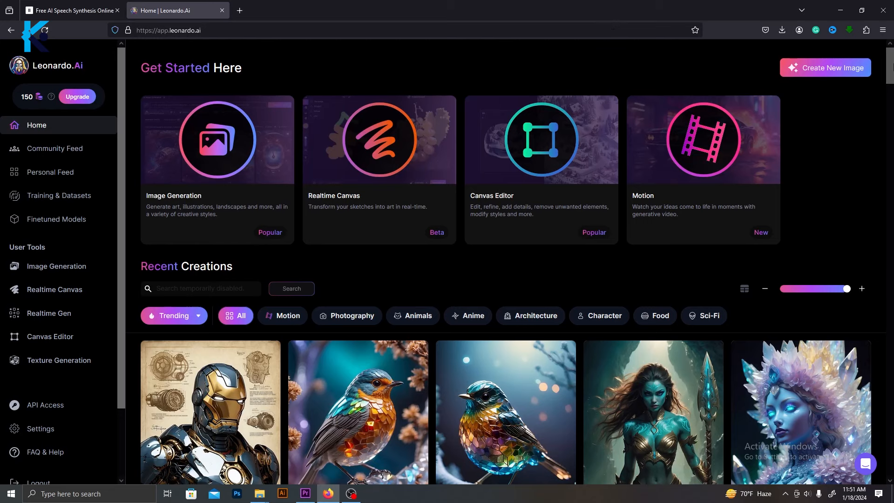
mouse_move(854, 111)
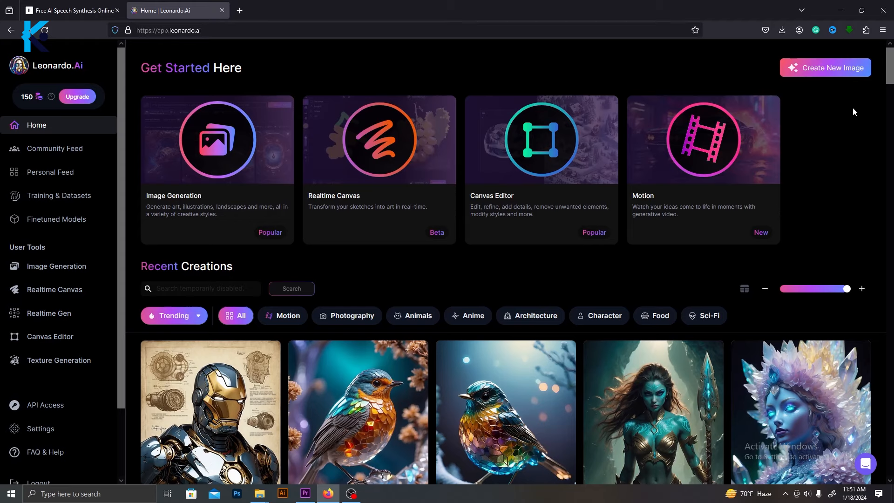
scroll(down, 3)
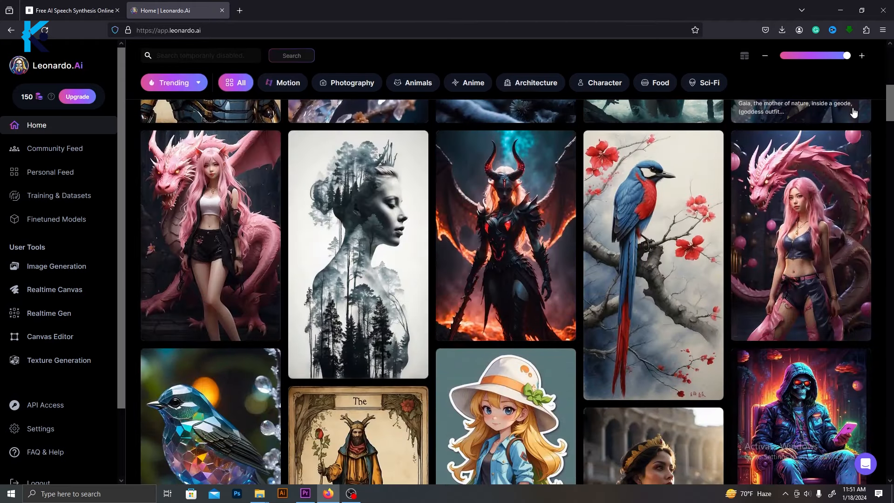
scroll(down, 3)
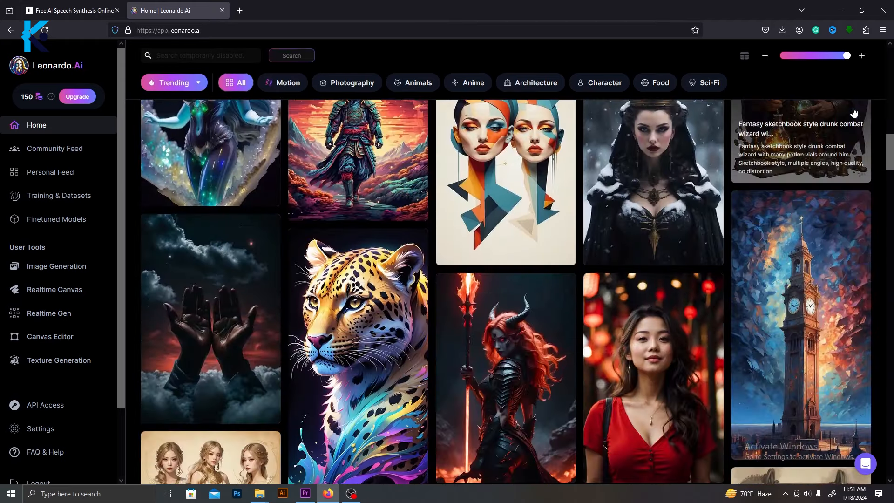
scroll(down, 3)
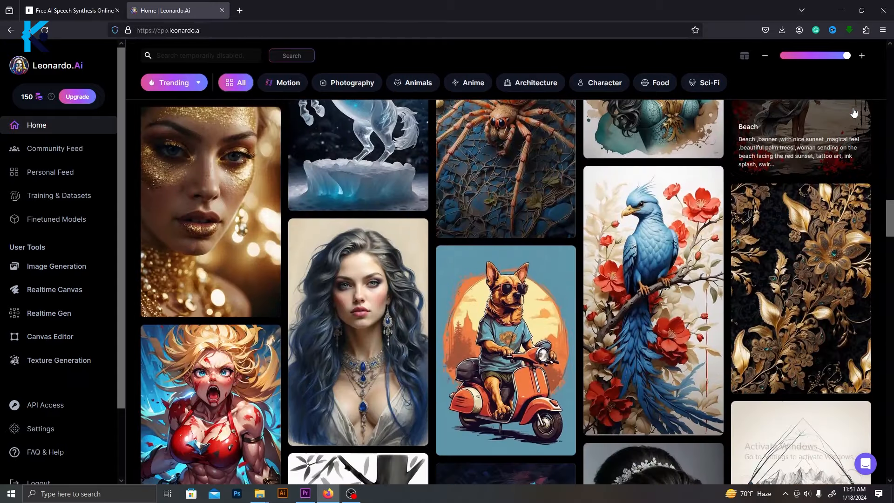
scroll(down, 3)
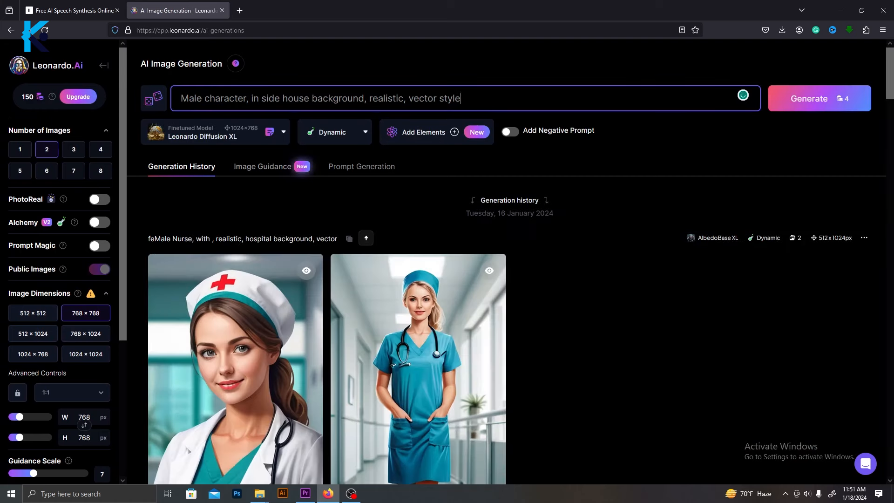
Generate four 1024×768 images of the man with glasses in a house and review the results
click(33, 352)
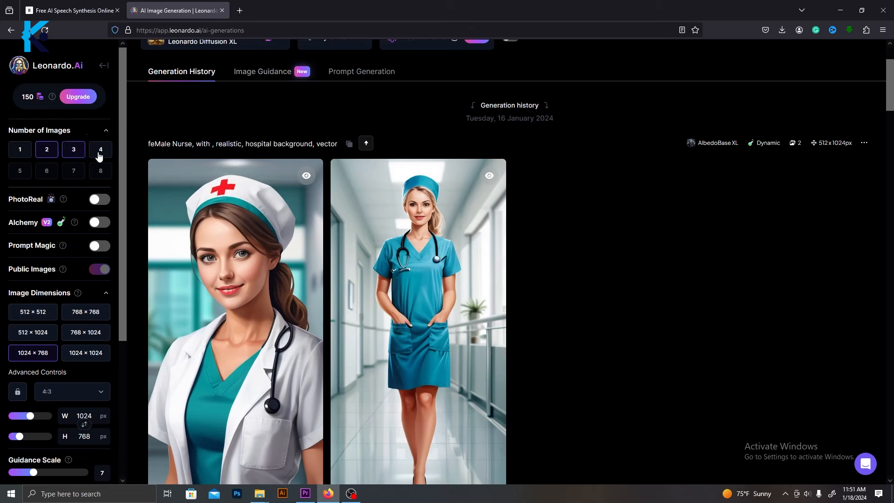
click(806, 98)
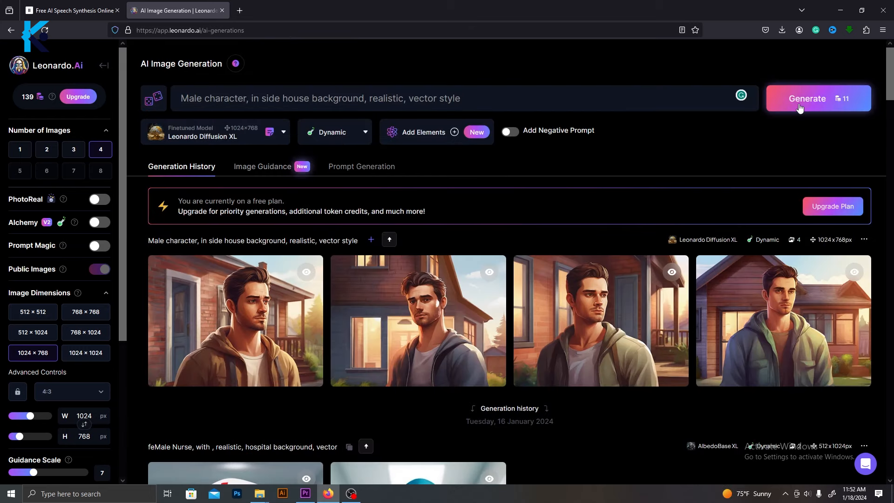
click(807, 98)
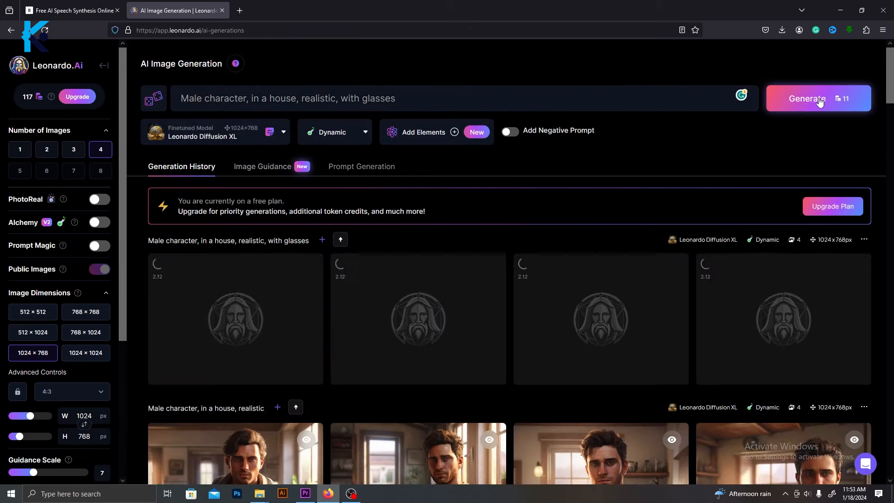
scroll(down, 3)
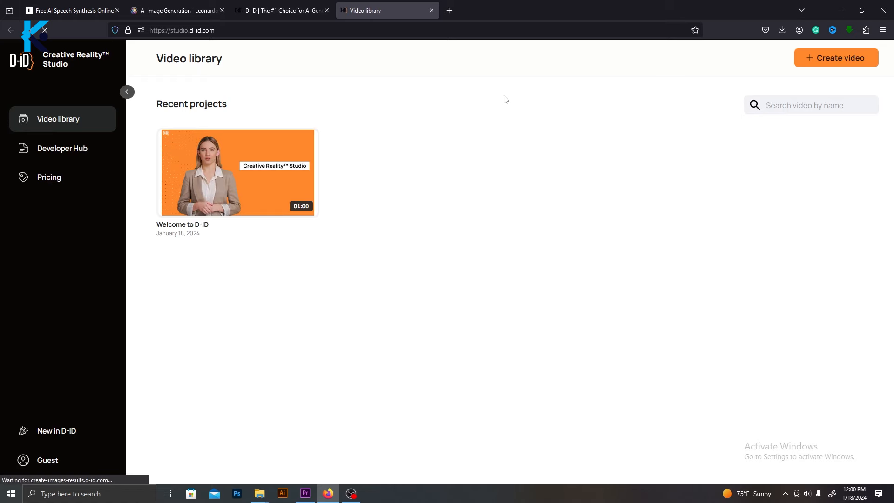
Create a talking video with the glasses-wearing man as presenter speaking the uploaded 44-second voiceover
click(836, 57)
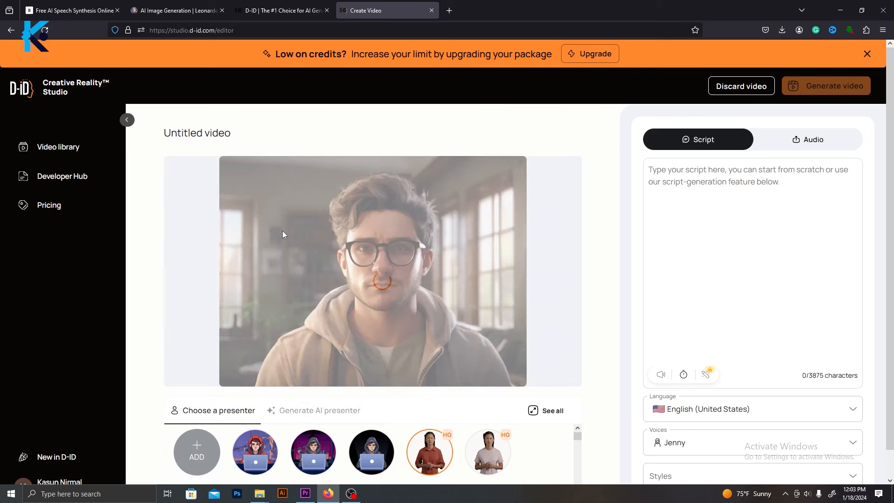
click(255, 453)
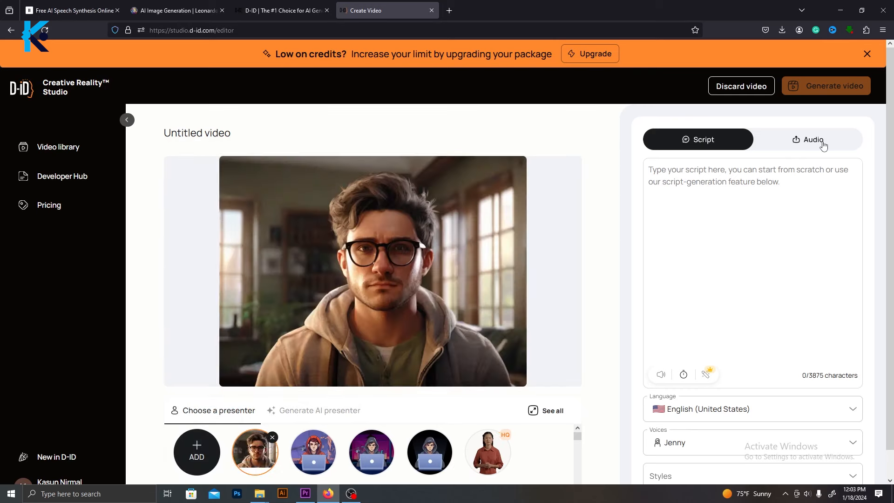
click(808, 139)
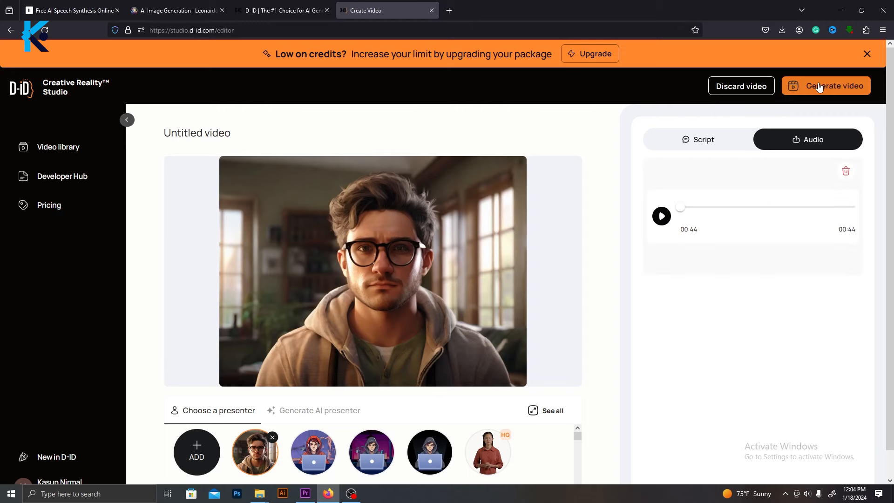
click(833, 86)
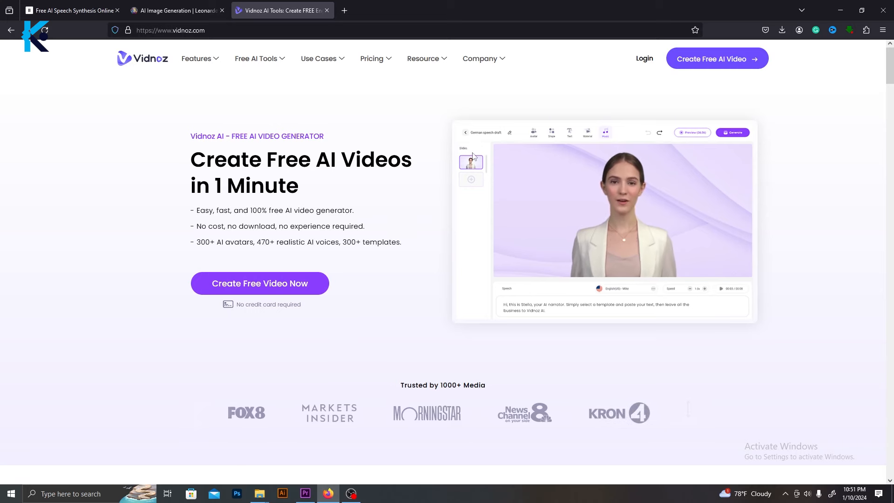
Start a blank landscape video project from the Custom Avatar page
click(259, 283)
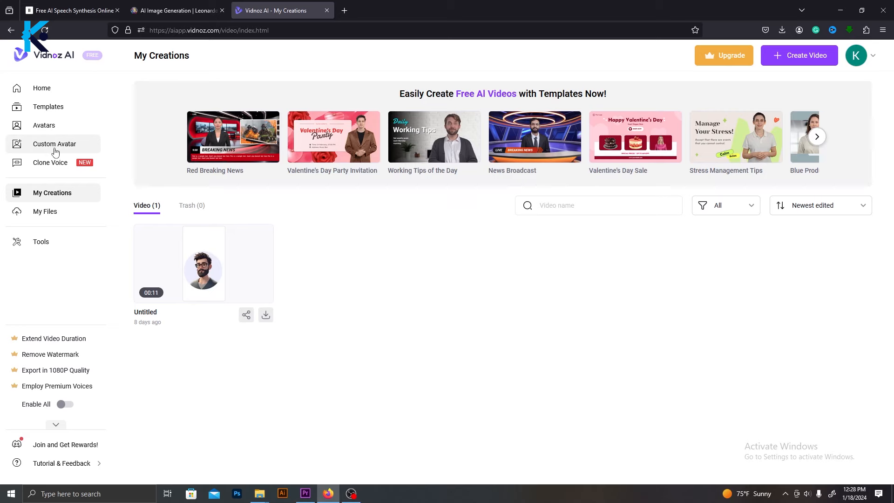
click(799, 55)
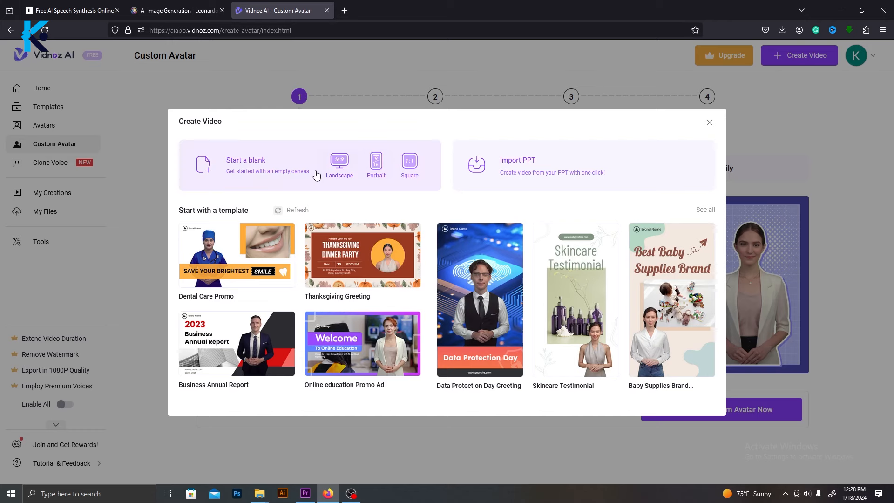
click(338, 166)
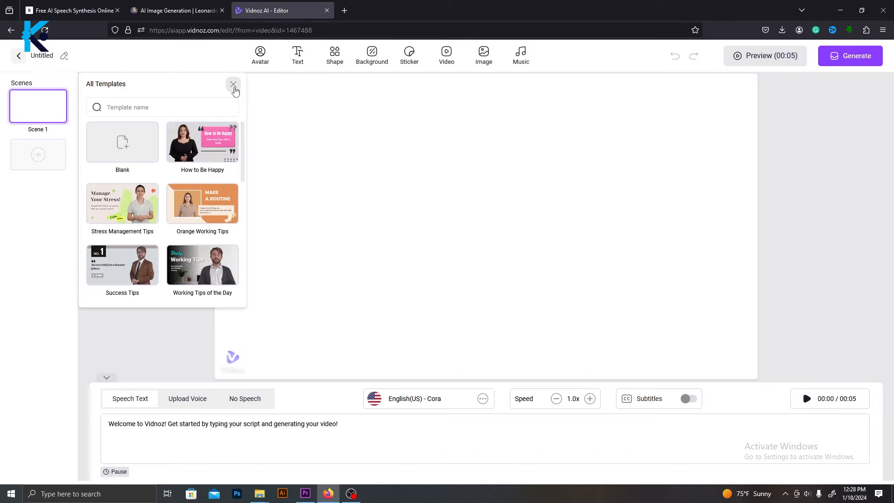
Add the man's portrait as a full-photo talking-photo avatar in the scene
click(259, 54)
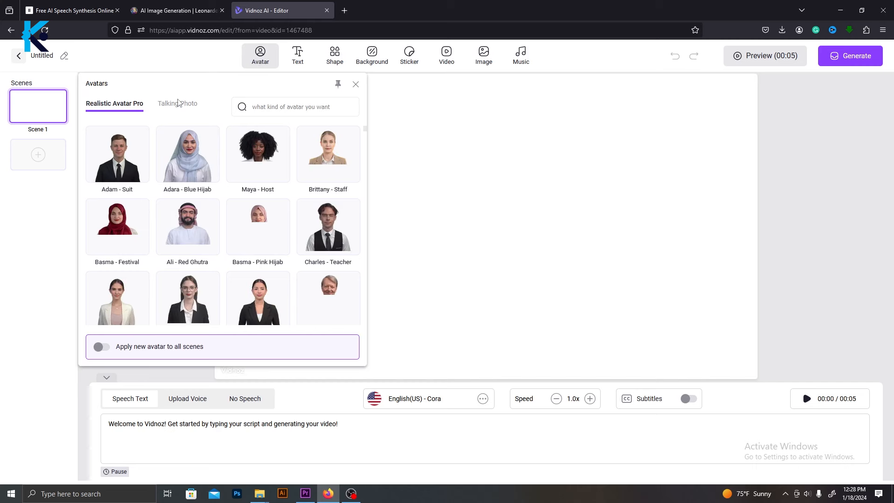
click(177, 103)
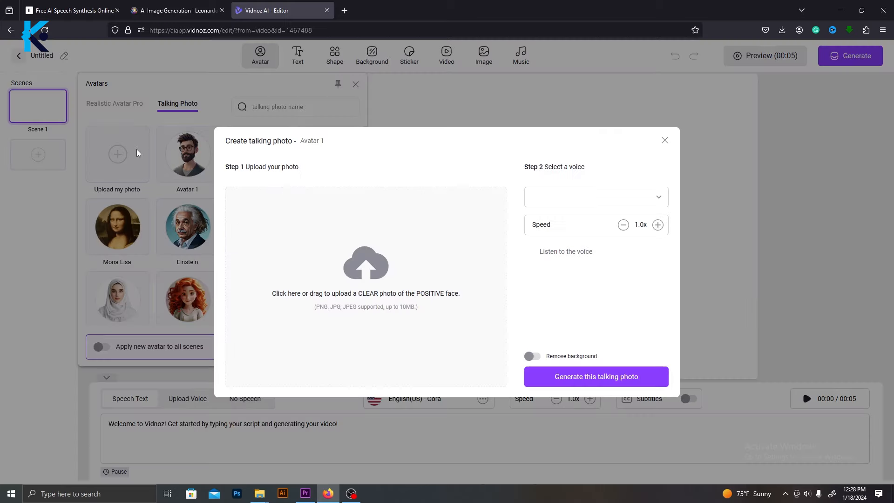
click(595, 376)
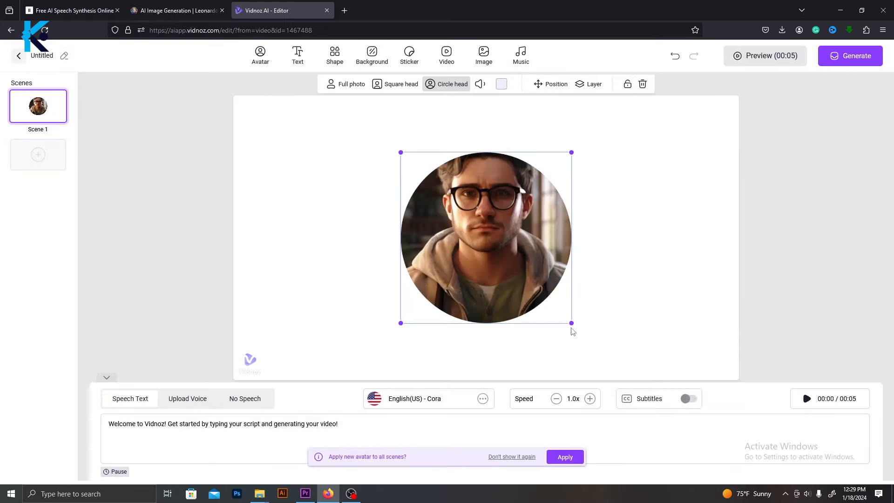
click(351, 83)
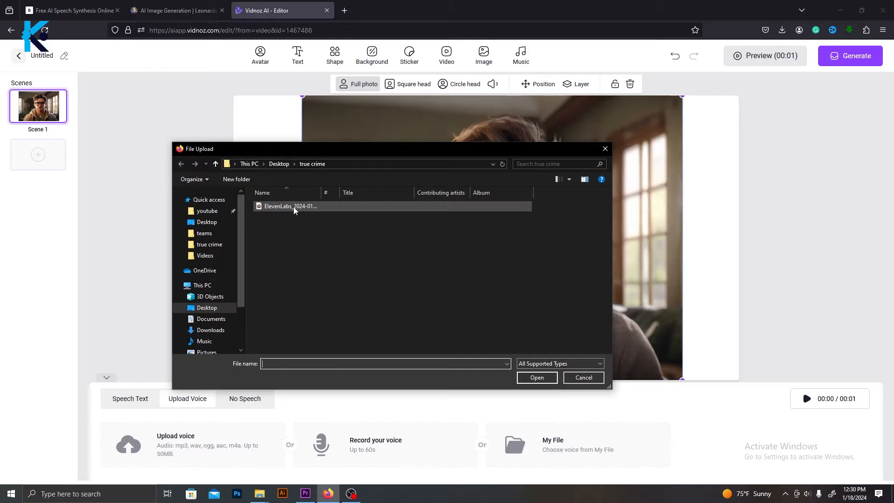
Upload the ElevenLabs 43-second mp3 as the avatar's speech and preview it
double_click(291, 206)
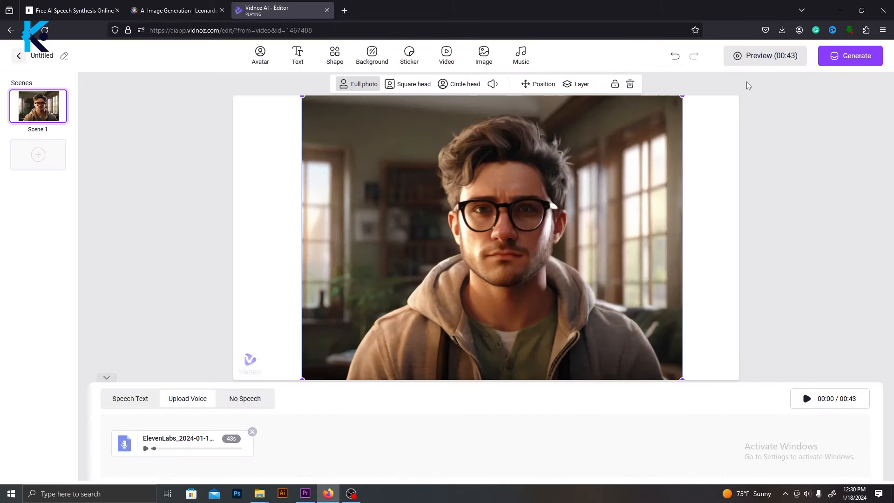
click(849, 55)
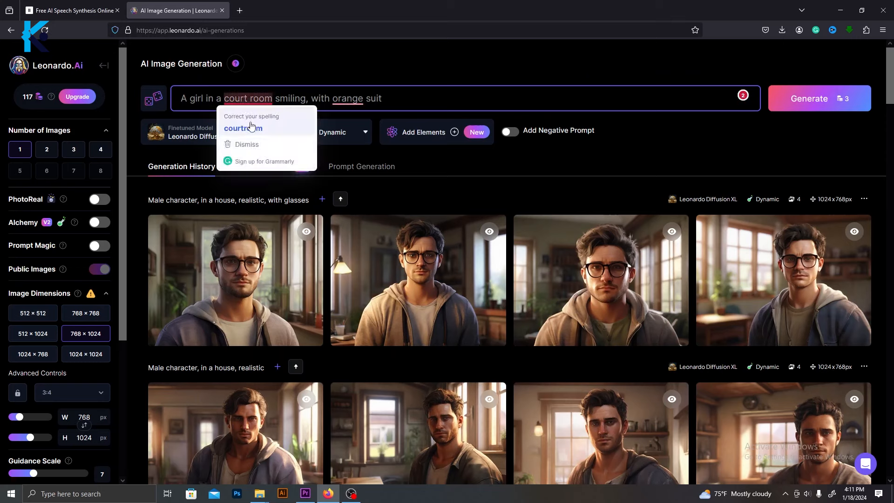
Correct the prompt to 'courtroom' and download the courtroom girl image
click(243, 127)
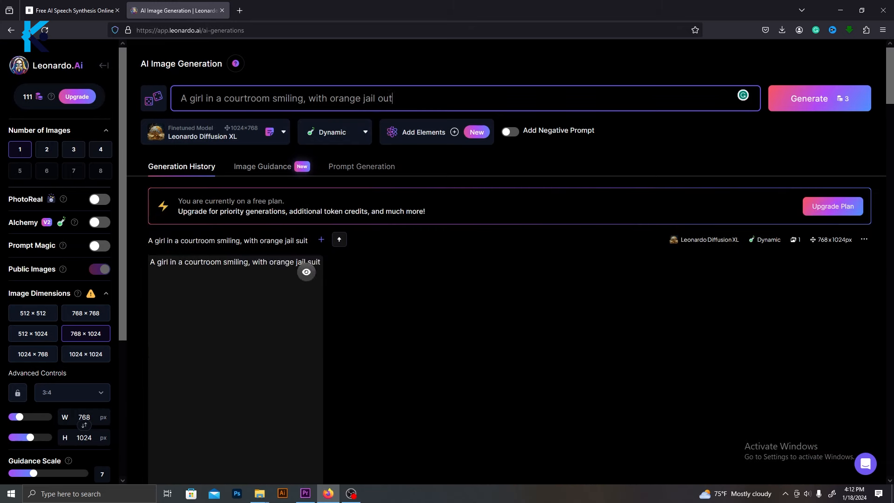
click(781, 29)
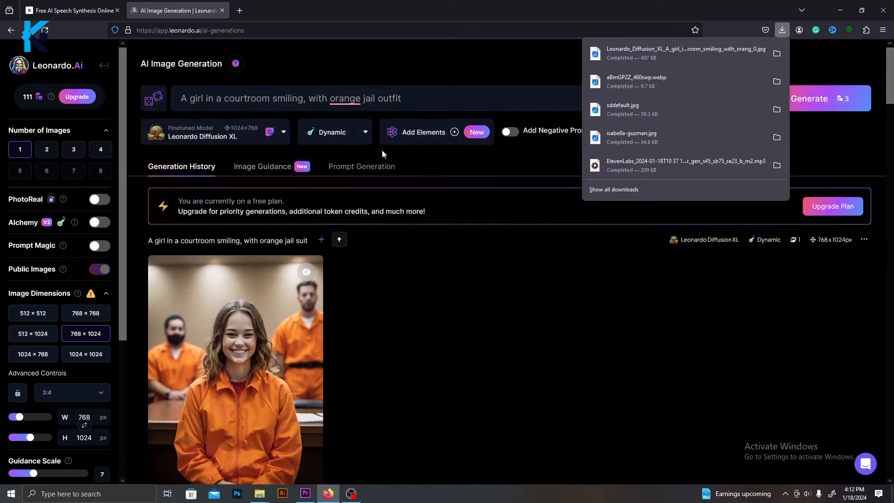
Generate images from the prompt 'A little girl arguing' with her mom
text(A little girl argui)
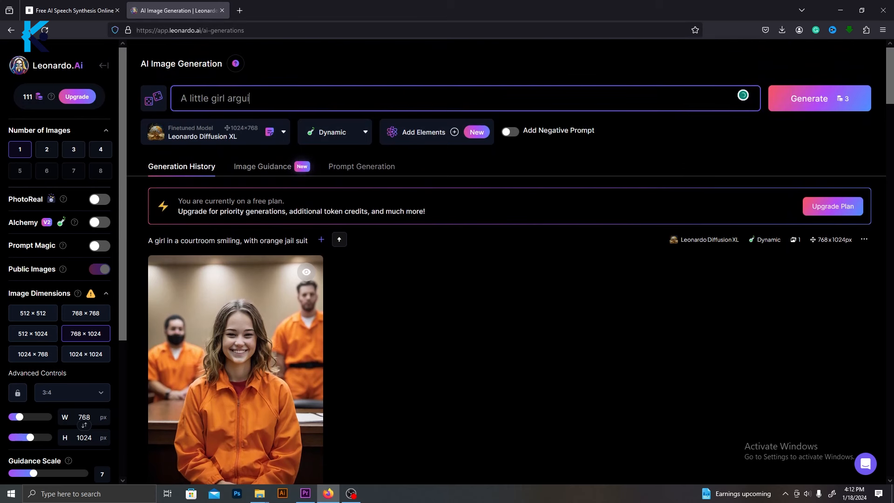
click(818, 98)
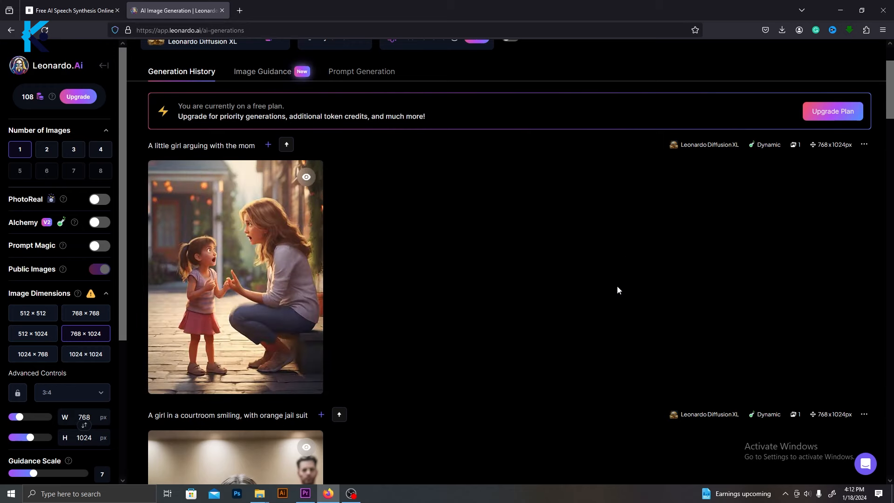
mouse_move(431, 309)
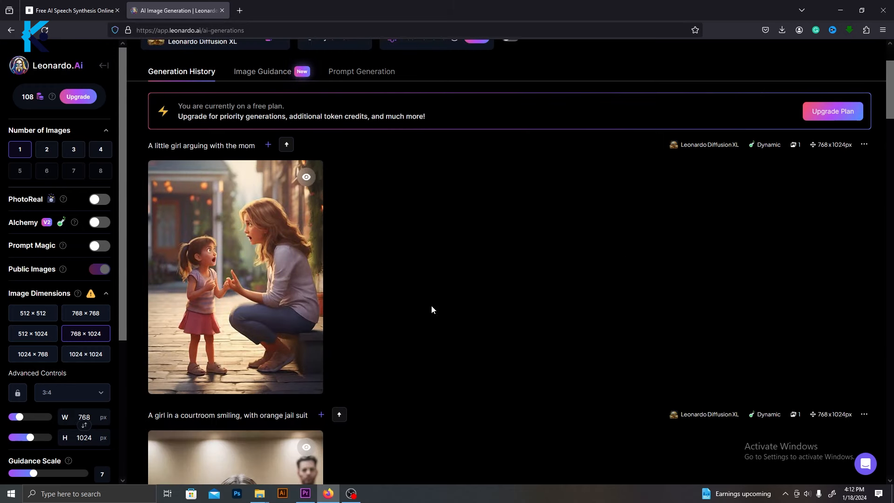
click(807, 98)
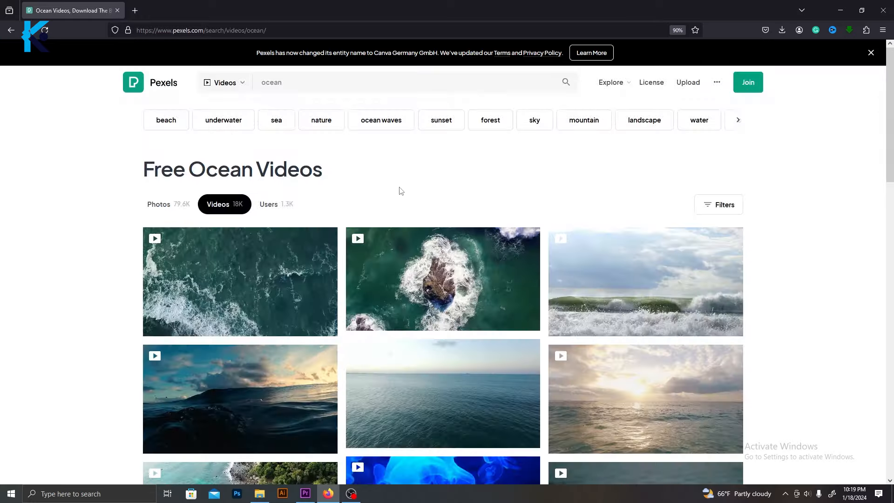
Filter ocean videos to vertical and download the Waves Crashing on the Shore clip in Full HD
click(718, 204)
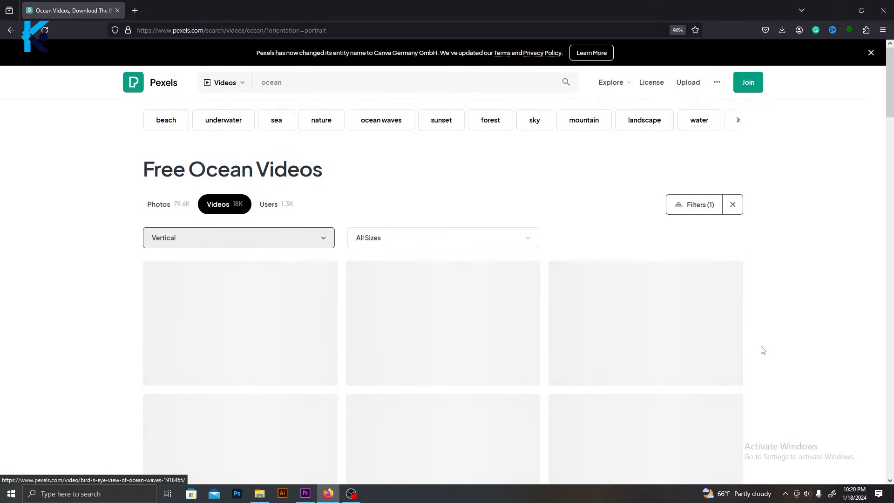
scroll(down, 3)
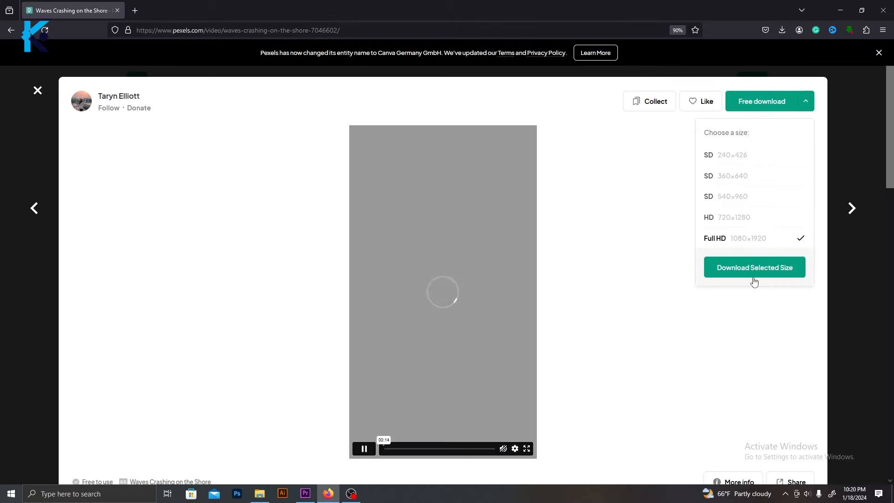
click(754, 268)
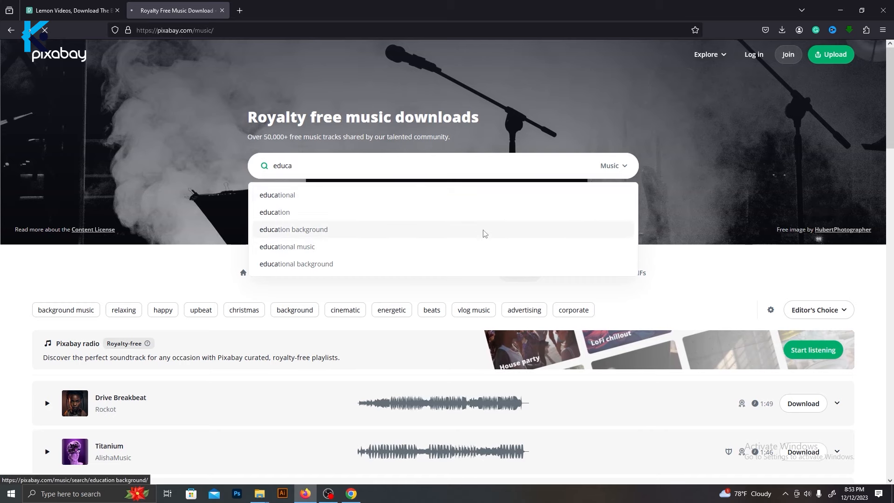
Search educational music and preview the Wake up to the Renaissance track
click(287, 246)
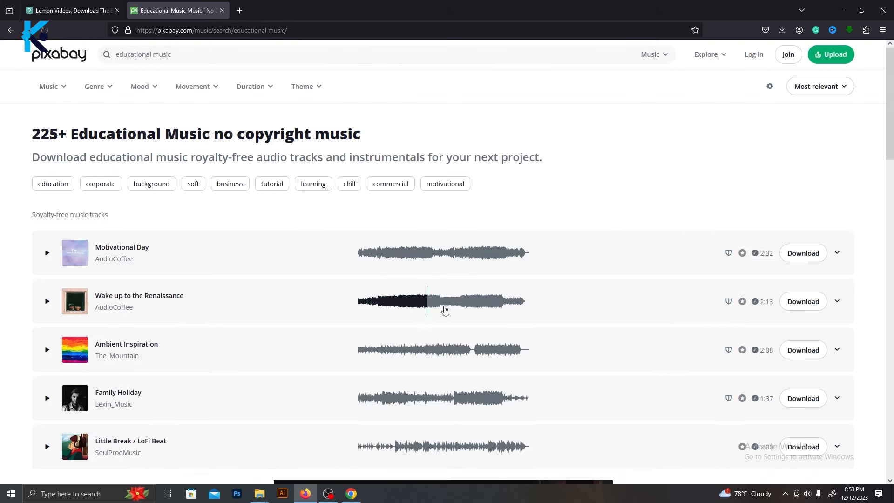
click(47, 252)
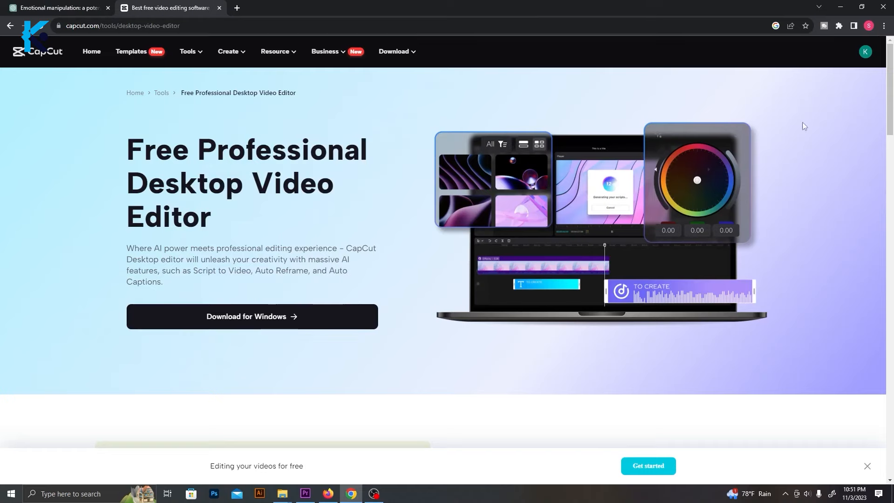
mouse_move(377, 330)
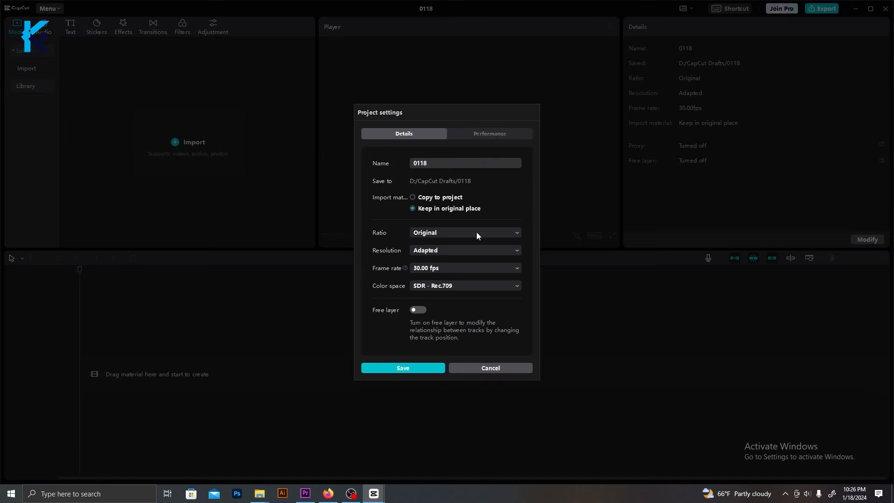
Set the project ratio to 9:16 and import the true crime media files
click(464, 233)
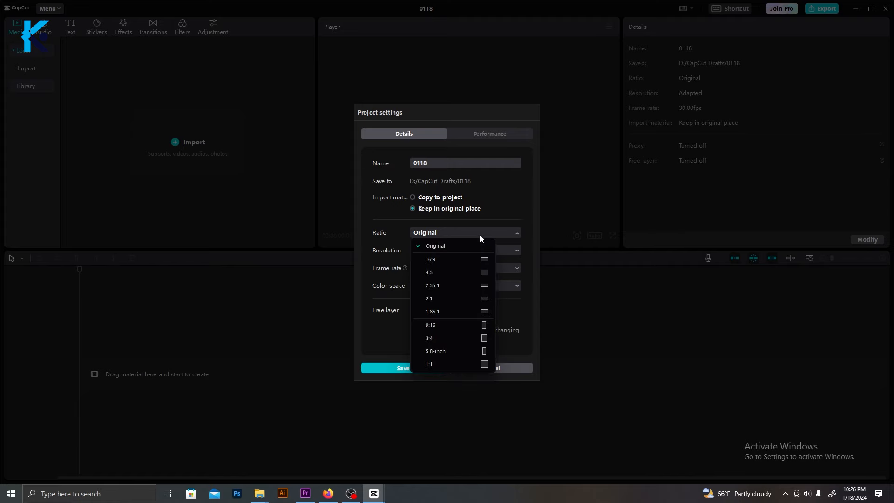
click(430, 325)
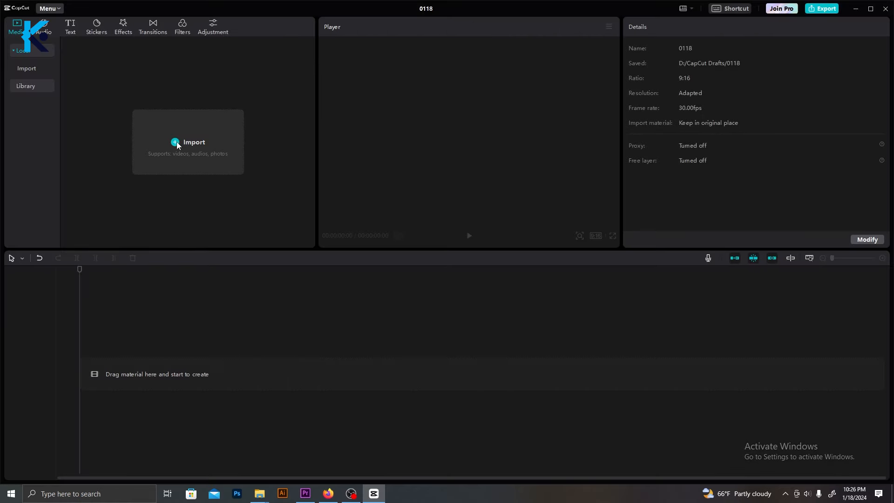
click(188, 142)
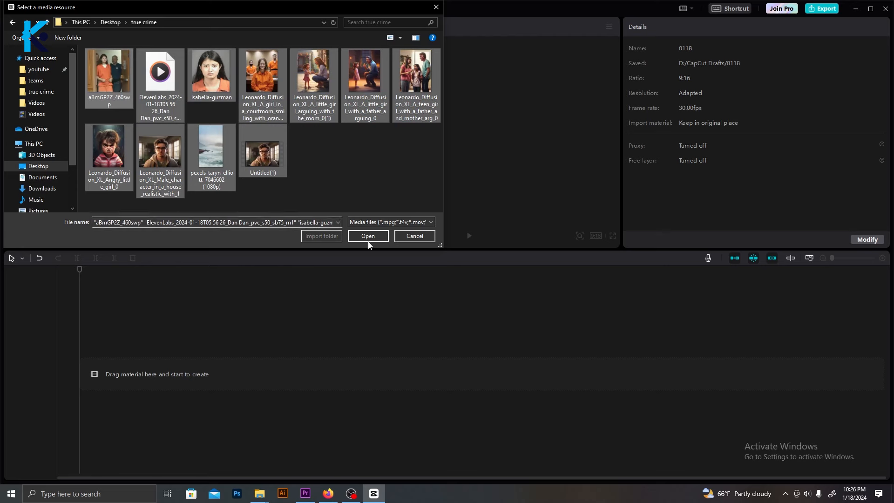
click(368, 236)
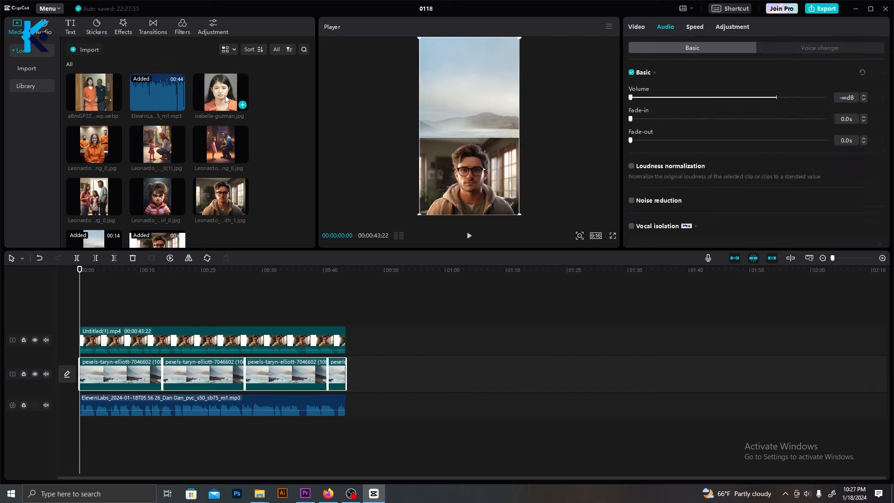
Add the mugshot and AI images above the avatar track, scaled to 66% at the top of the frame
click(242, 105)
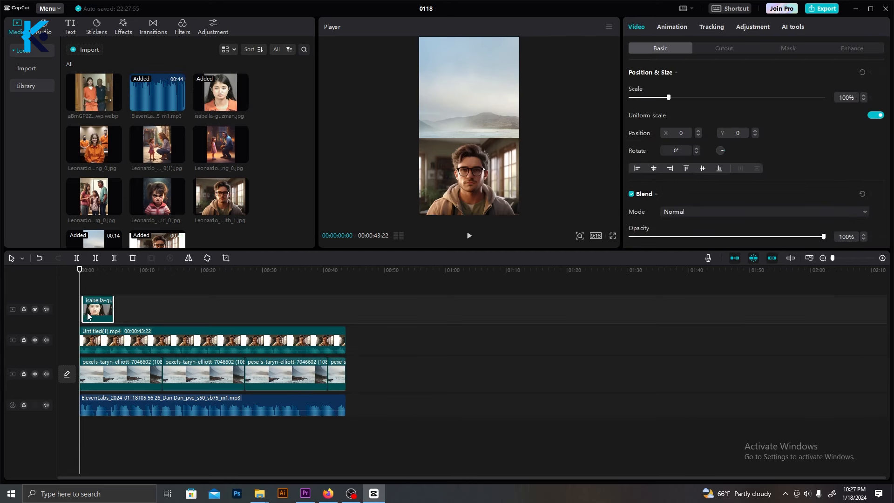
click(97, 309)
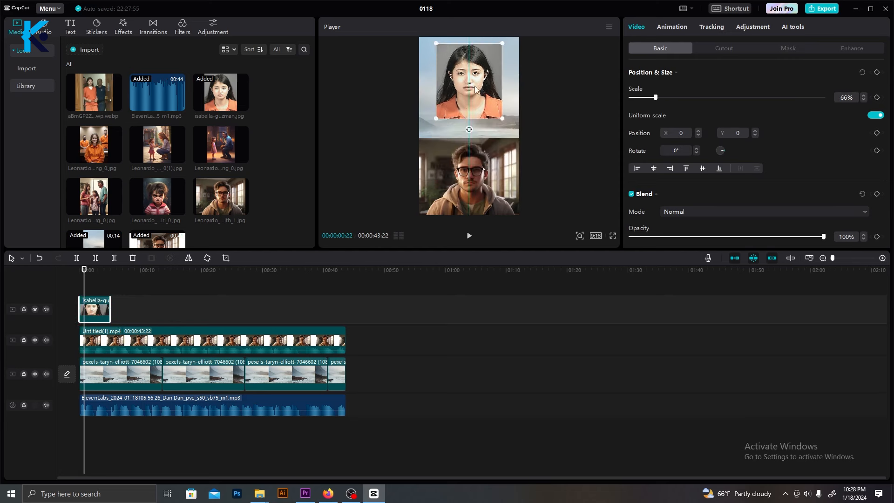
click(469, 236)
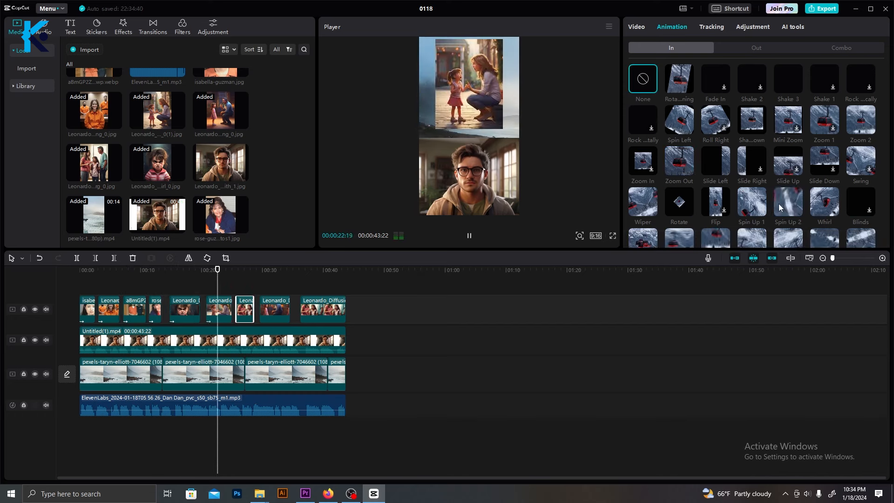
click(322, 309)
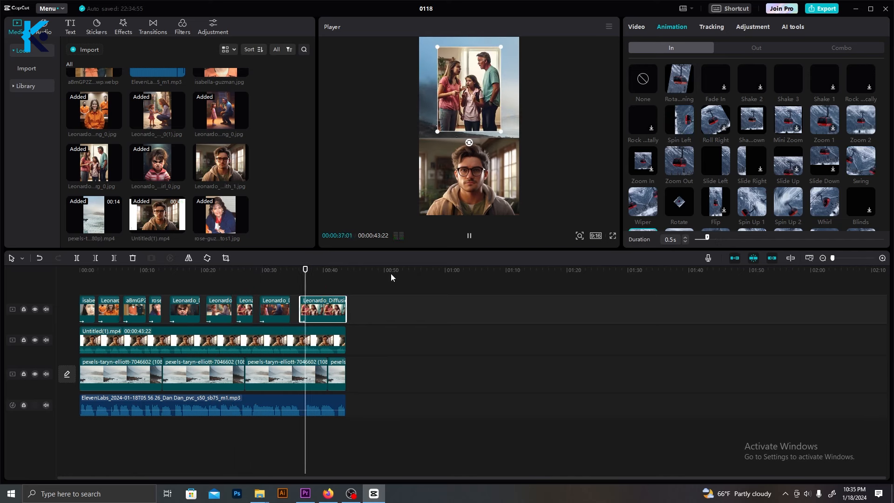
click(70, 26)
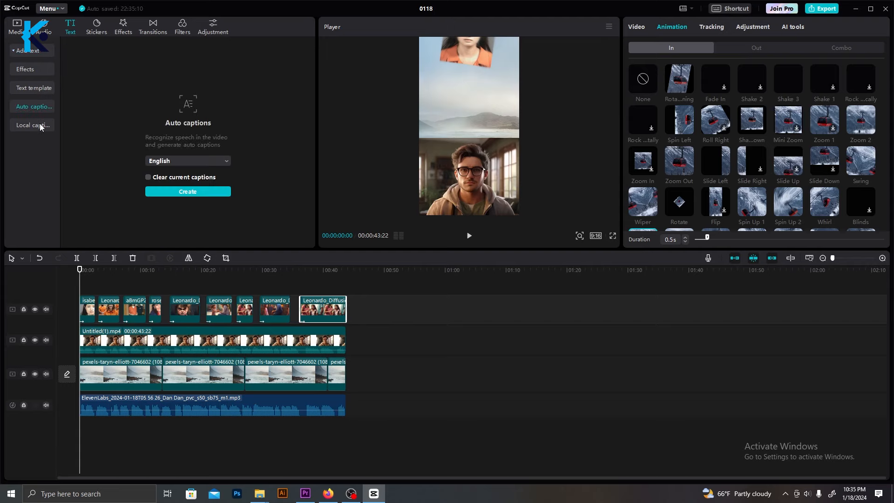
Generate auto captions from the voiceover and style them with the orange-yellow preset
click(187, 191)
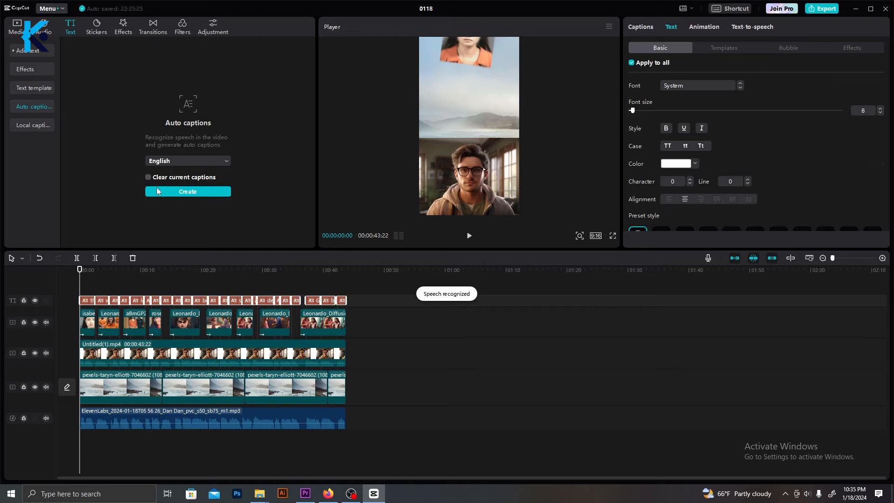
click(468, 235)
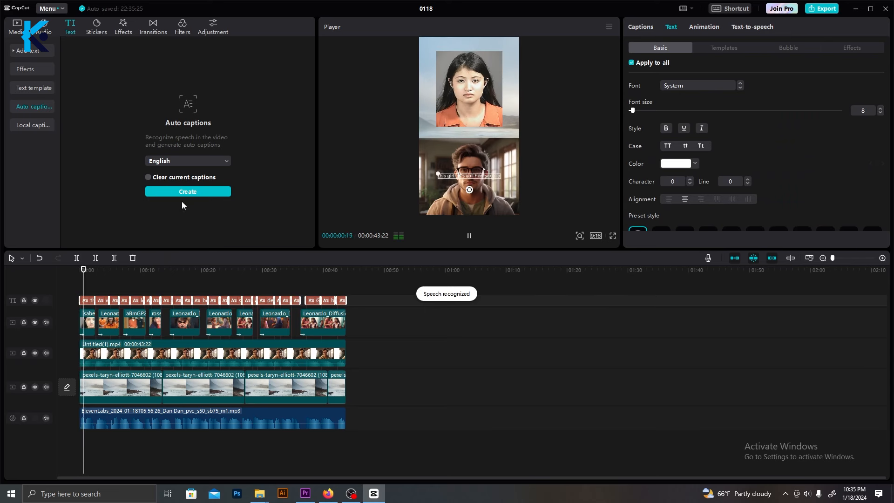
click(469, 236)
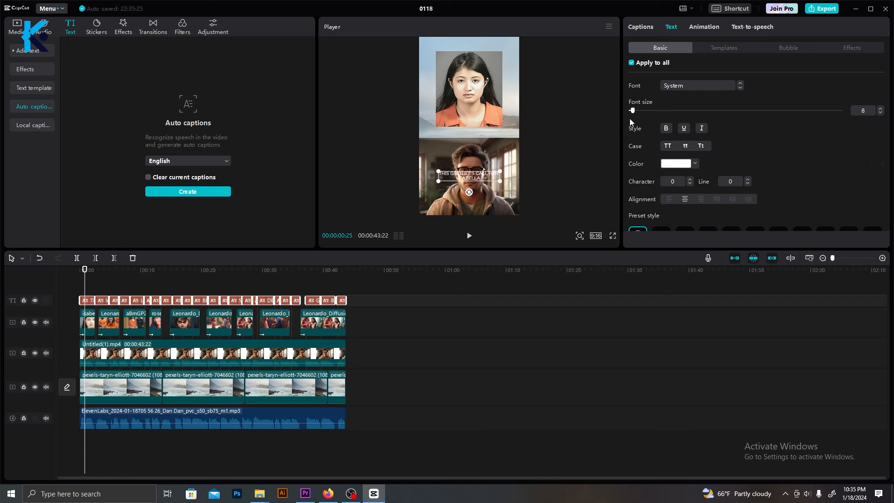
scroll(down, 3)
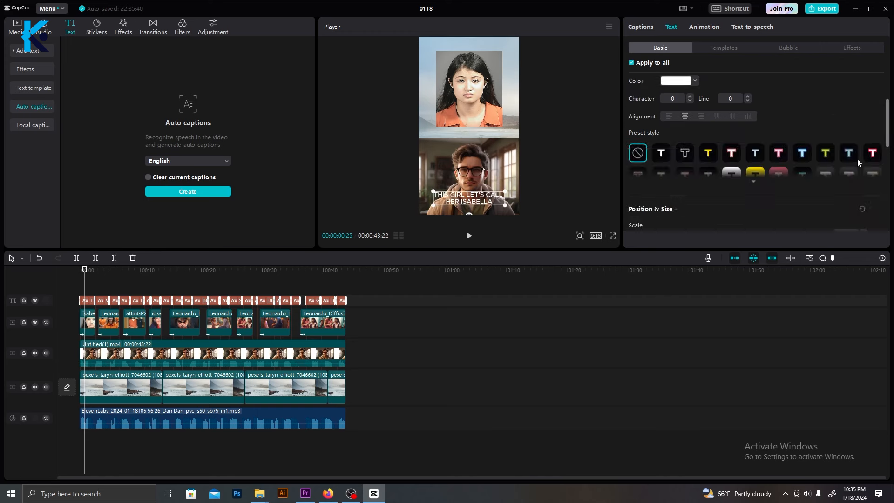
scroll(up, 3)
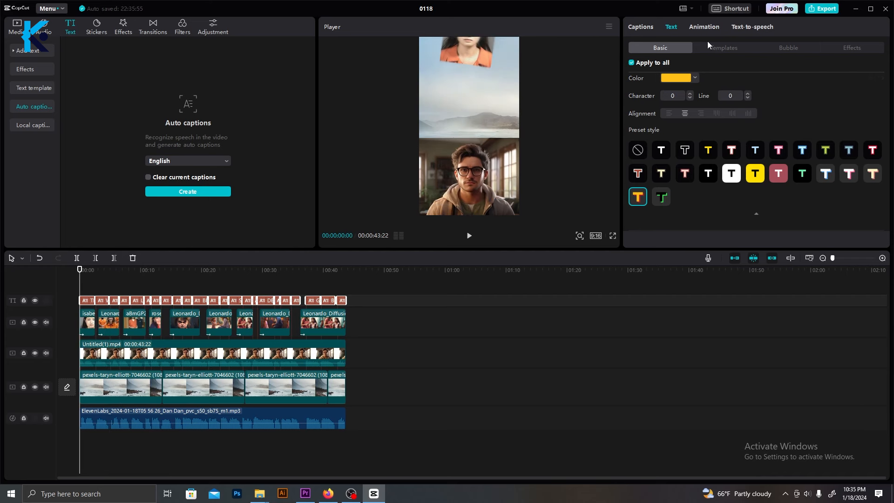
Give the captions an Ink Print entrance, then search sound effects for 'baseball swing sound effect'
click(704, 26)
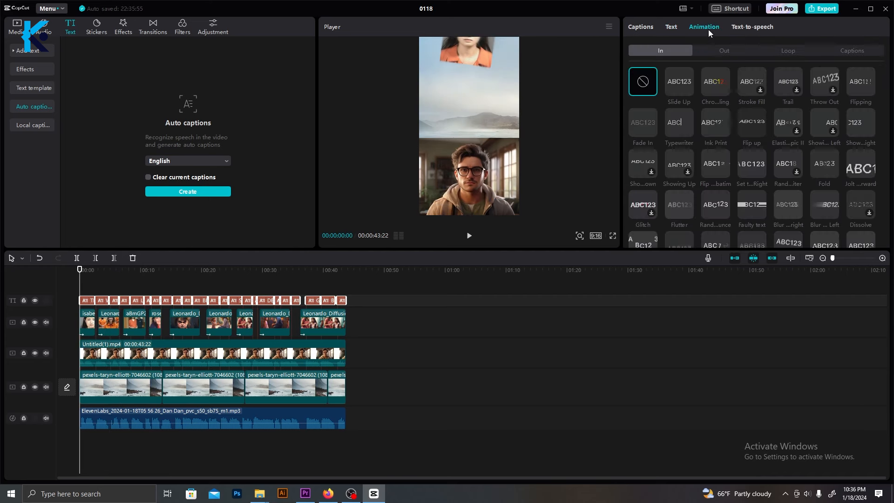
mouse_move(719, 131)
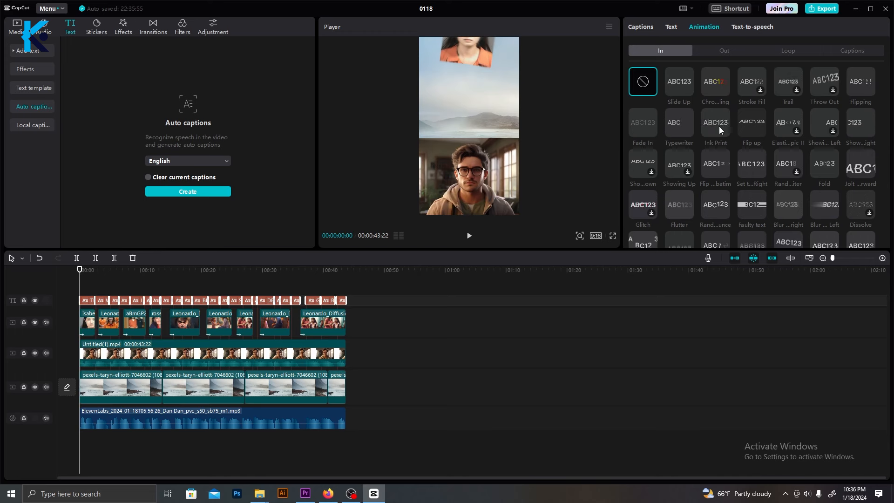
click(714, 122)
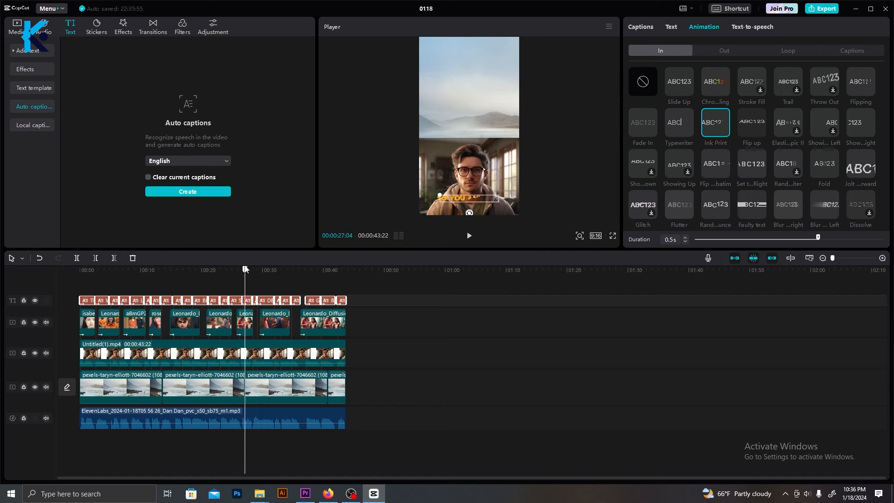
click(43, 26)
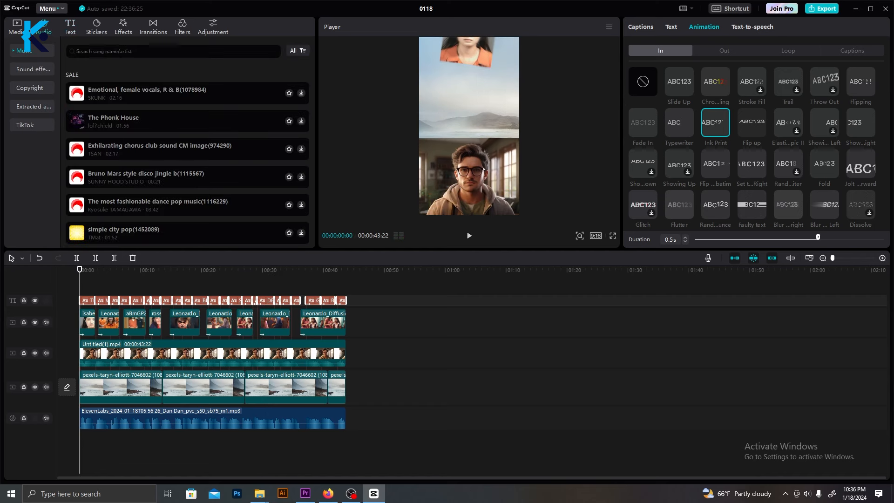
text(baseball swing sound effect)
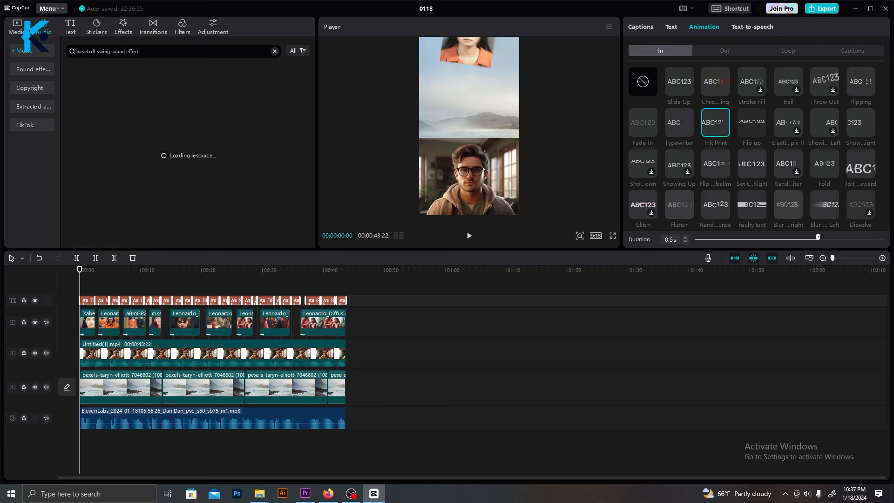